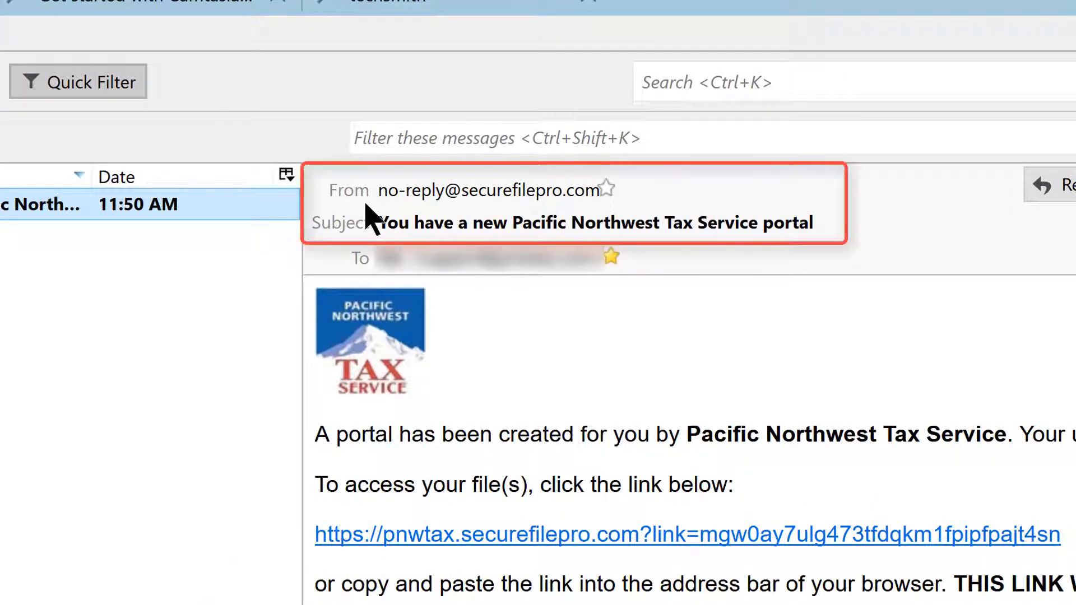
pyautogui.moveTo(346, 247)
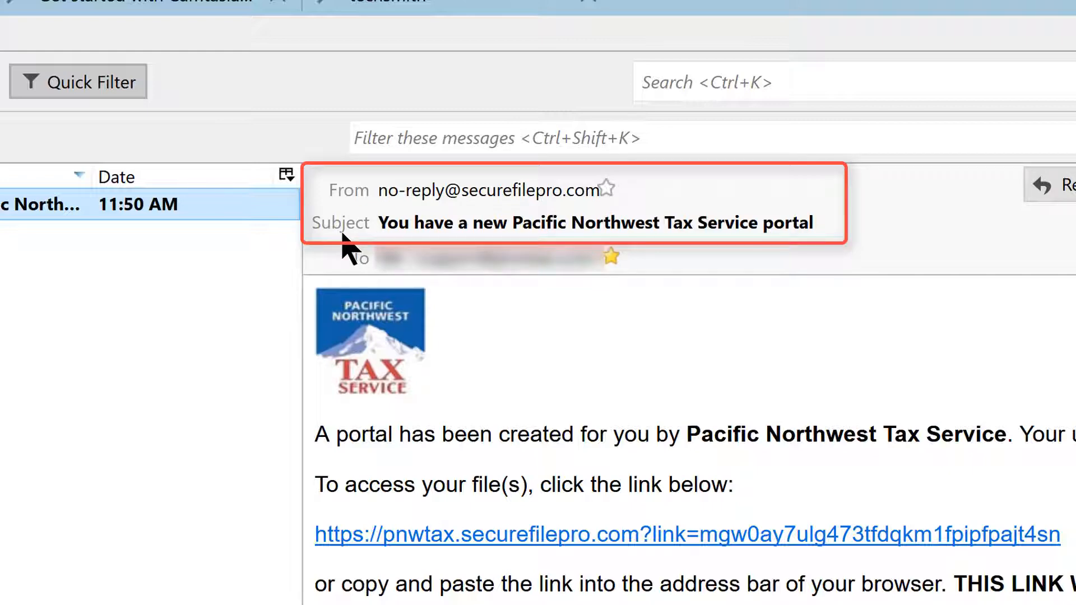
pyautogui.moveTo(364, 408)
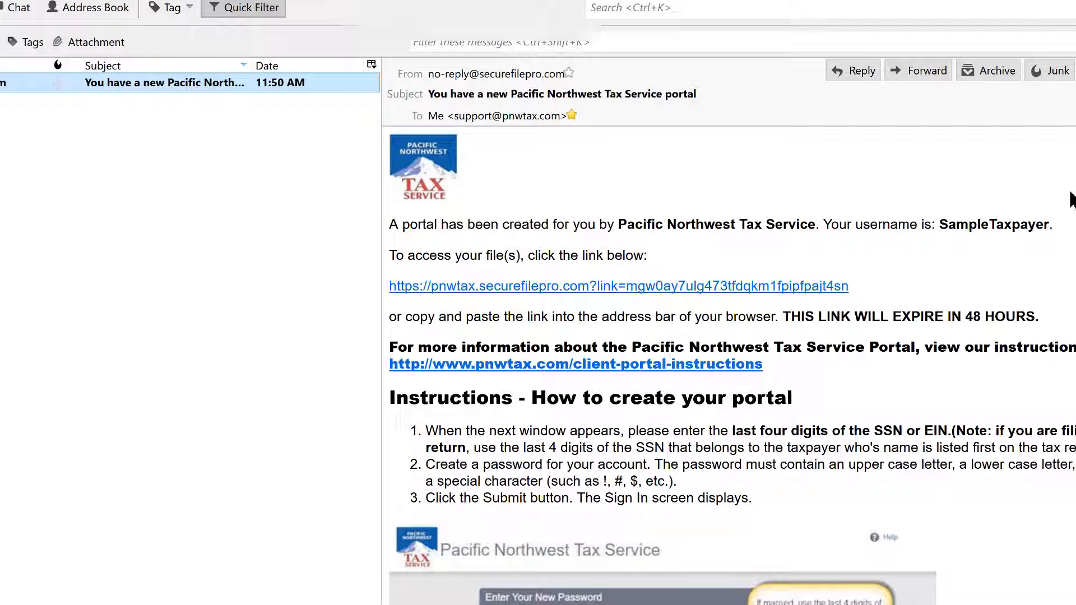
pyautogui.moveTo(1069, 233)
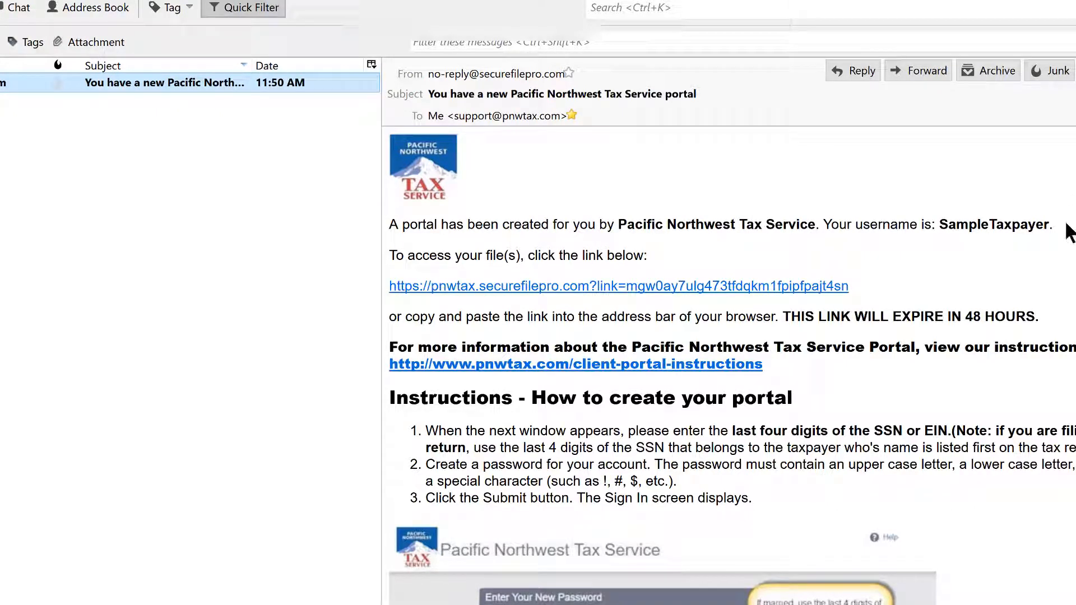
pyautogui.moveTo(1017, 252)
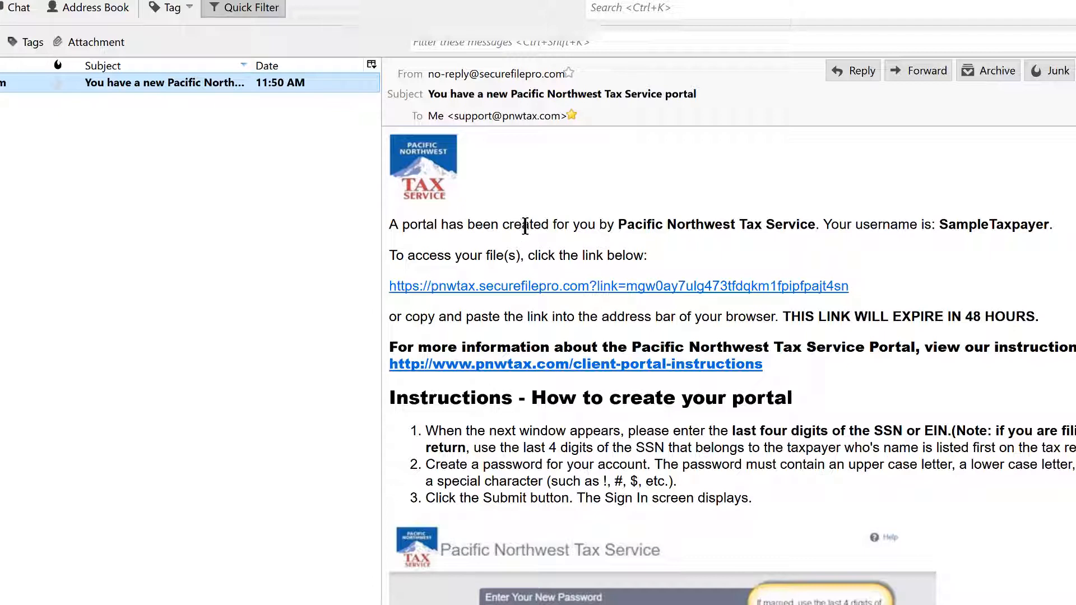
pyautogui.moveTo(518, 296)
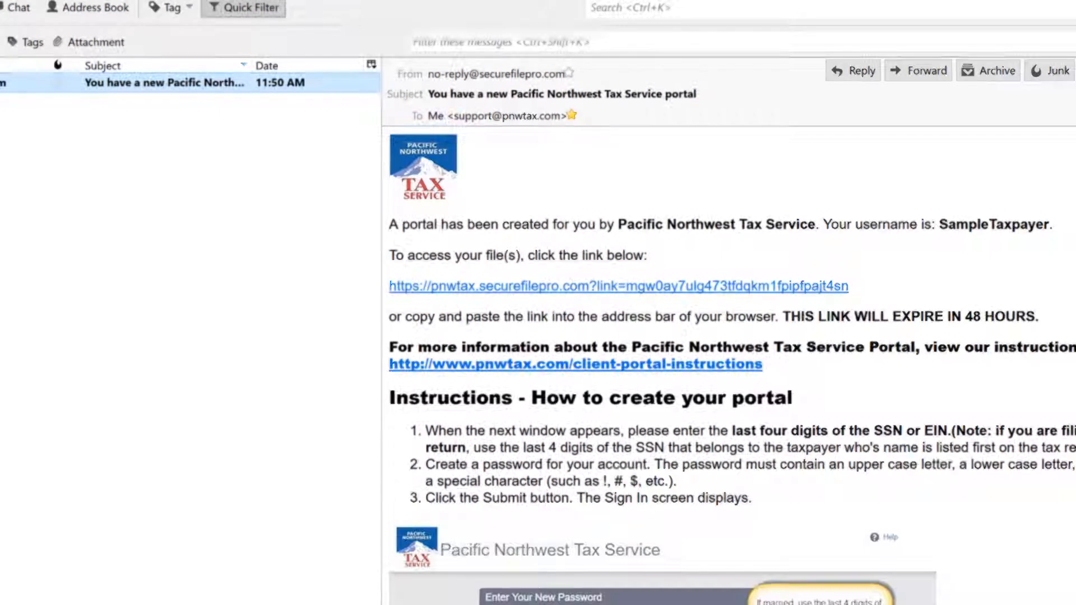
# Follow the invitation link to the new-password page and enter 0000 as the last four SSN digits.
pyautogui.click(617, 286)
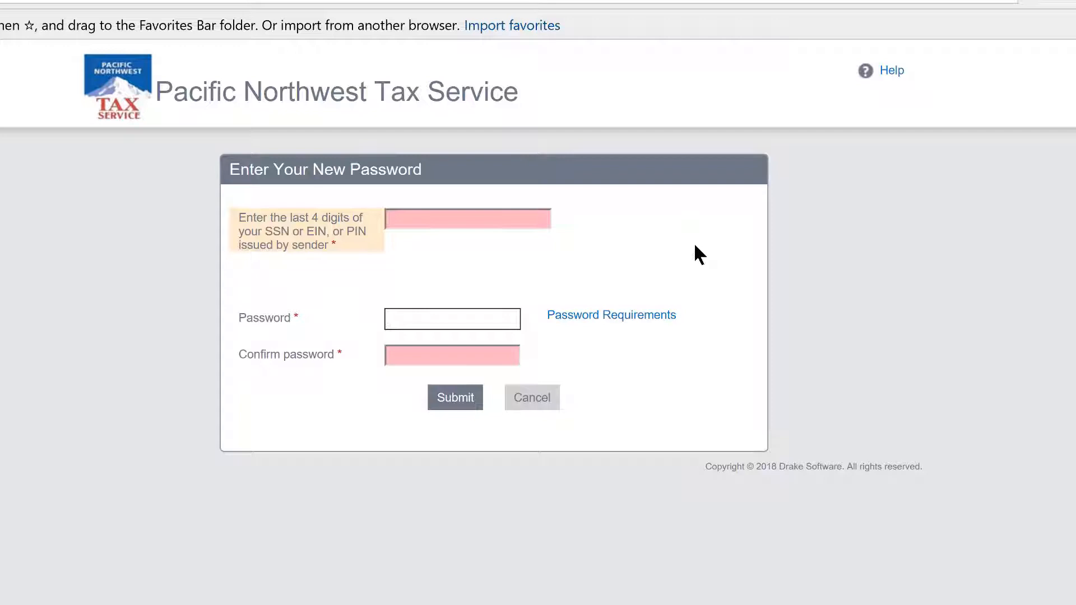
pyautogui.moveTo(629, 234)
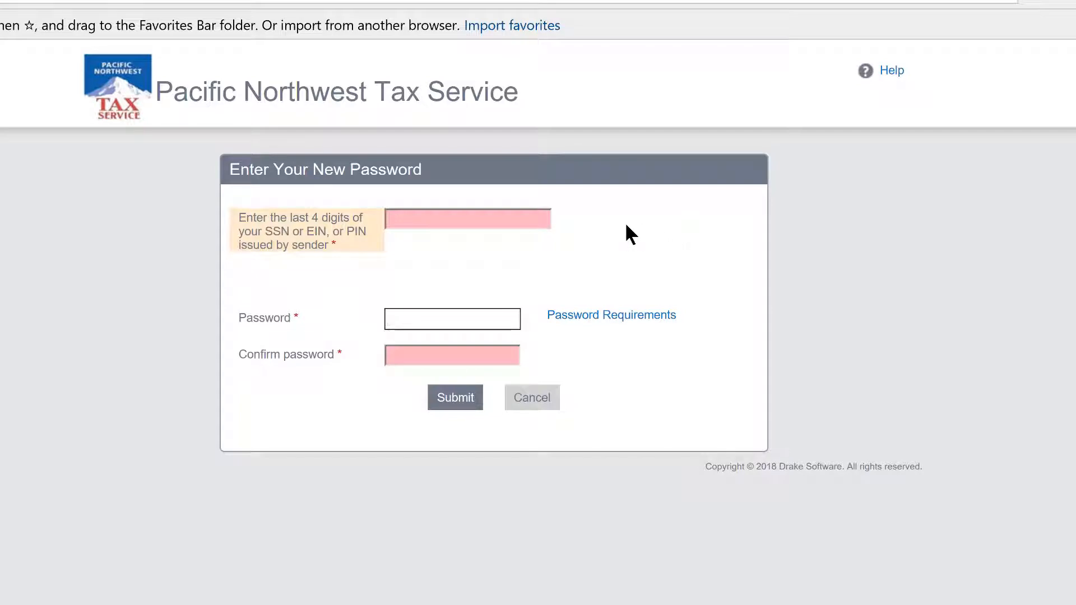
pyautogui.click(451, 318)
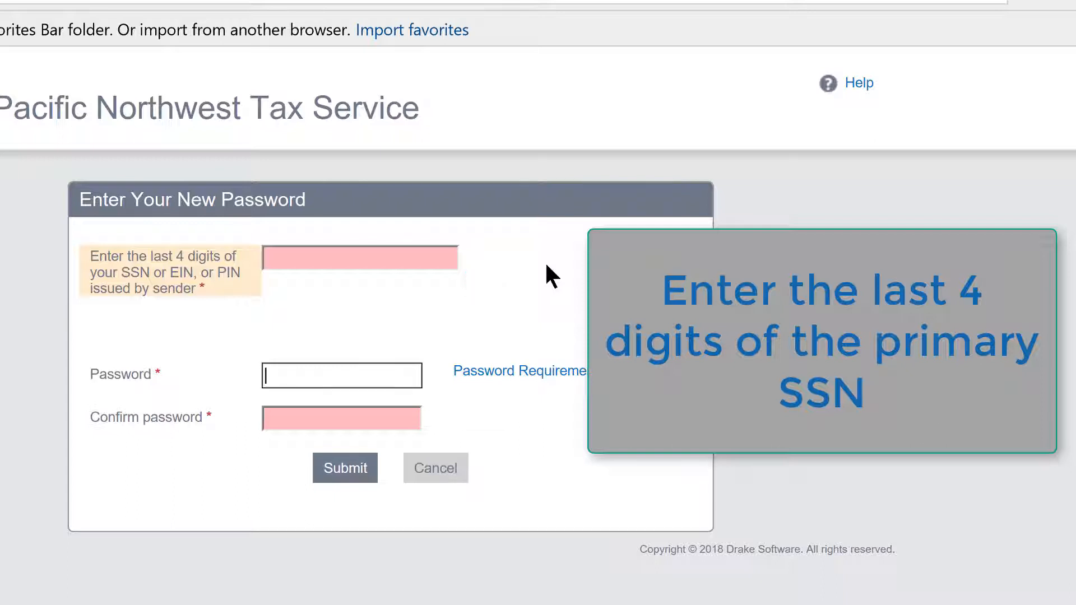
pyautogui.click(359, 258)
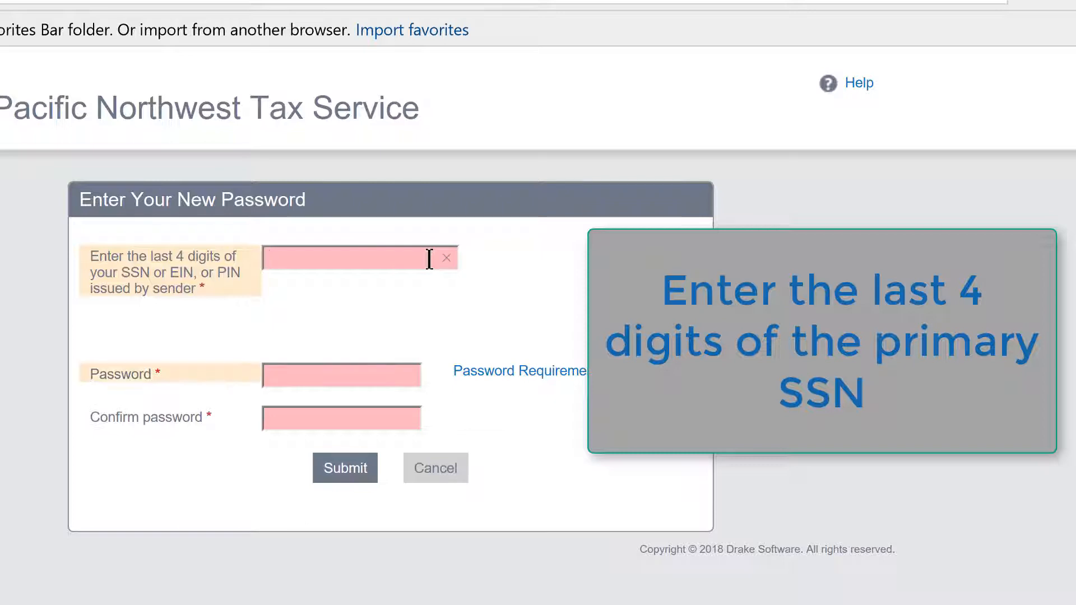
pyautogui.write('0000')
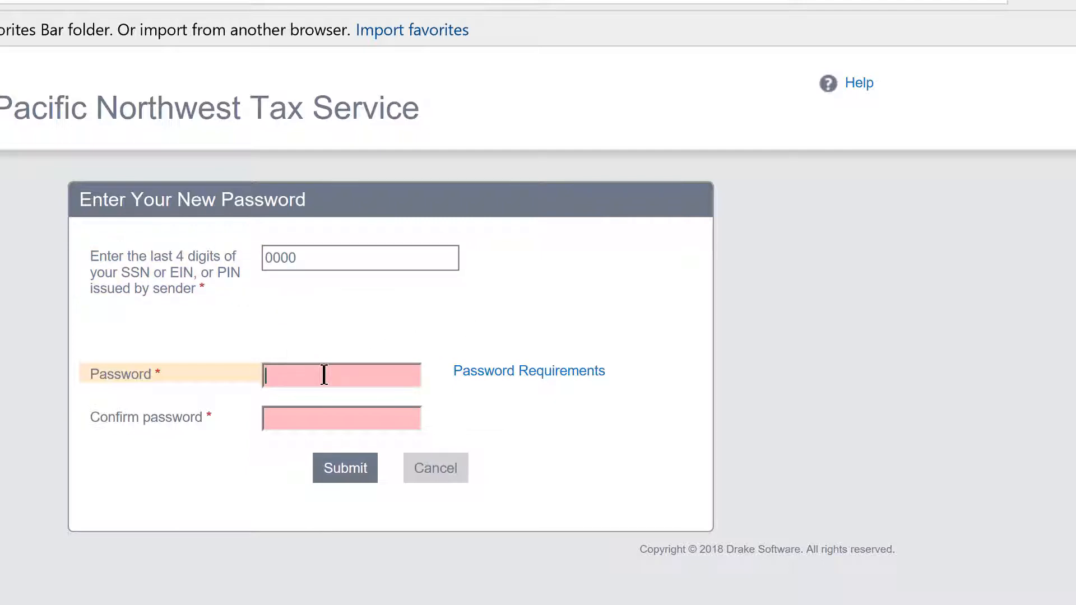
pyautogui.moveTo(548, 385)
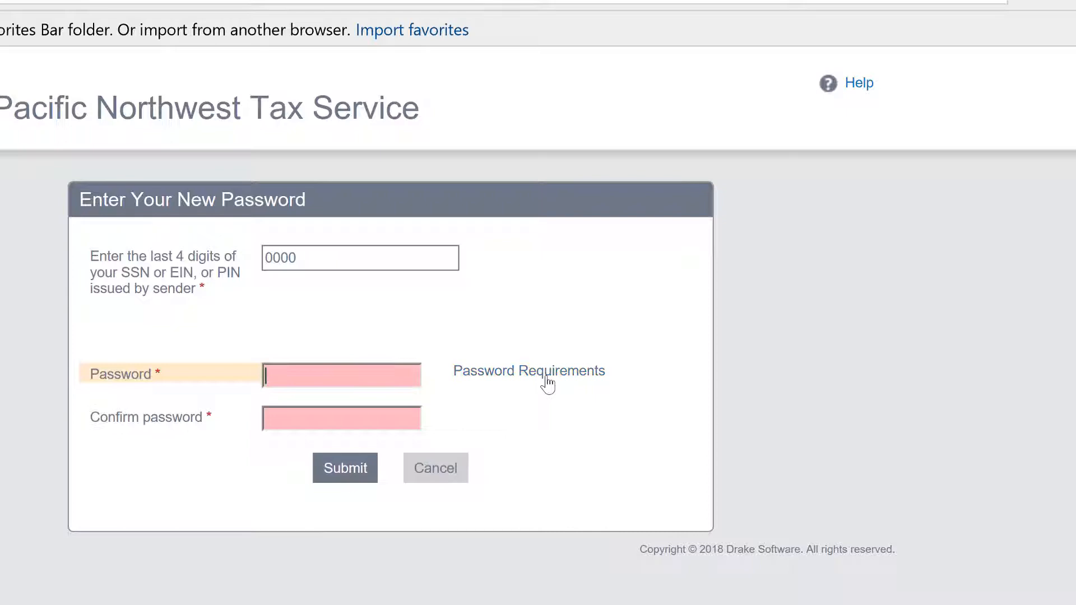
pyautogui.click(528, 371)
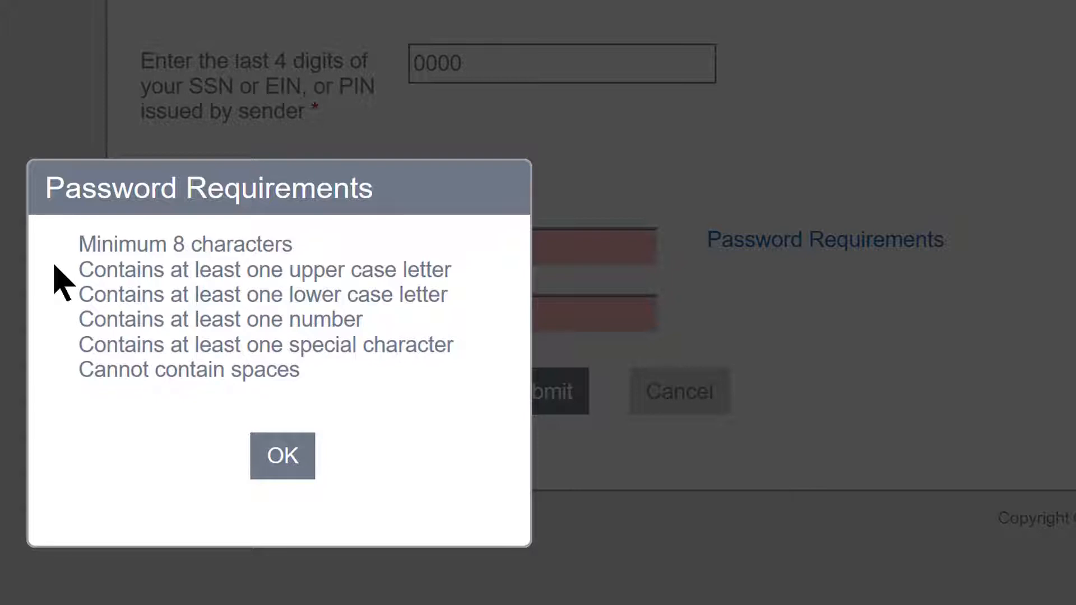
pyautogui.moveTo(62, 309)
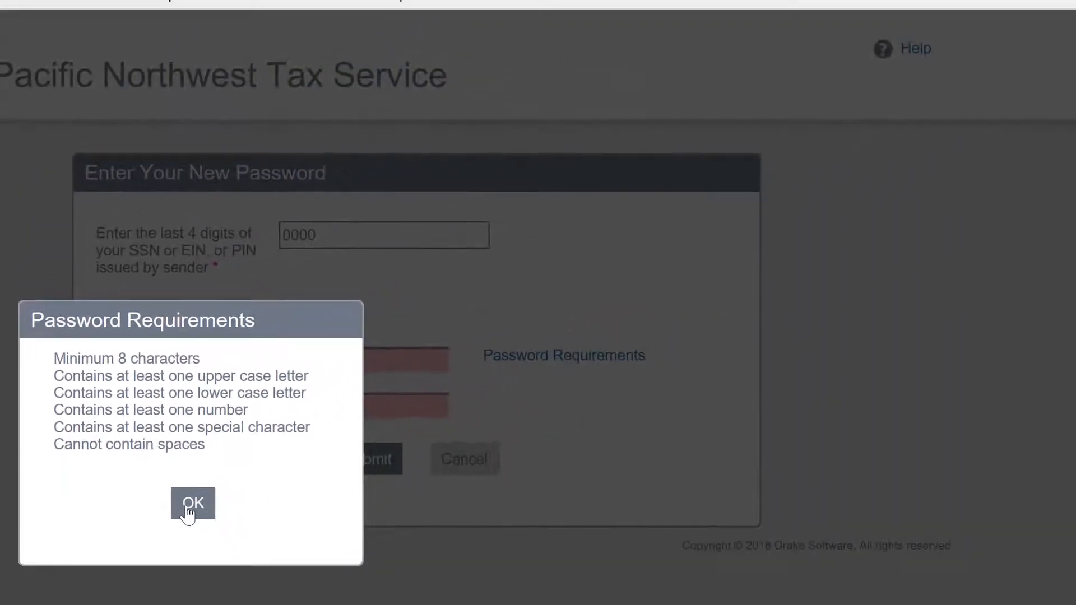
pyautogui.click(193, 503)
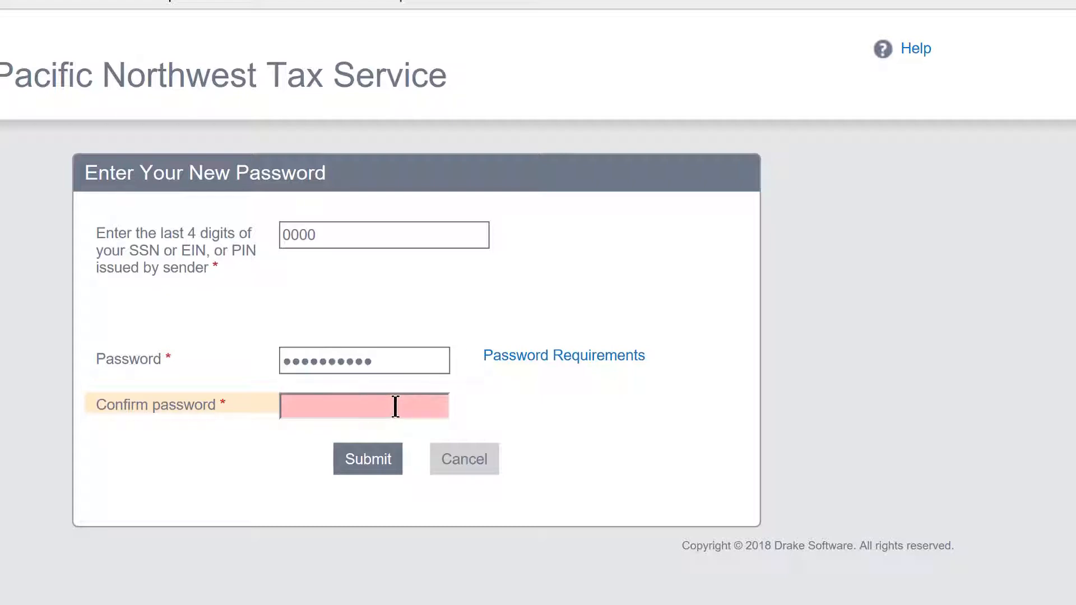
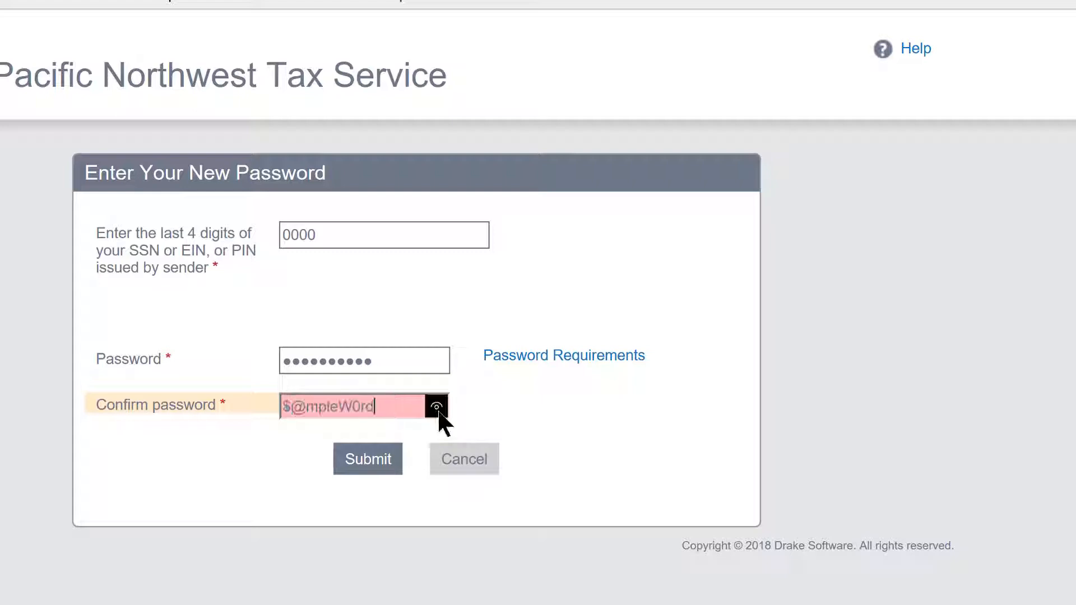
pyautogui.click(436, 406)
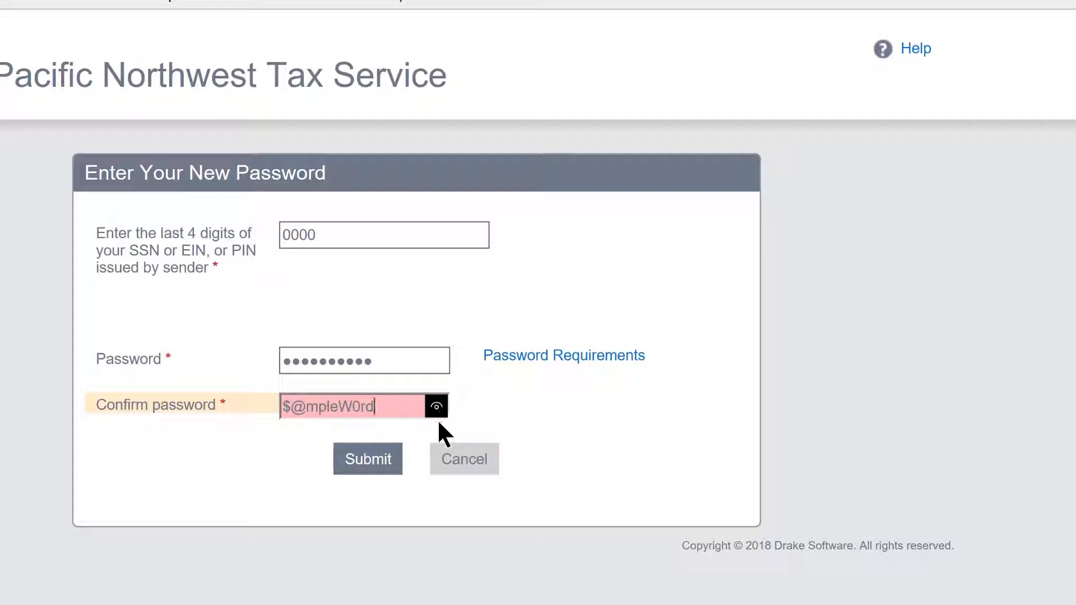
pyautogui.click(368, 459)
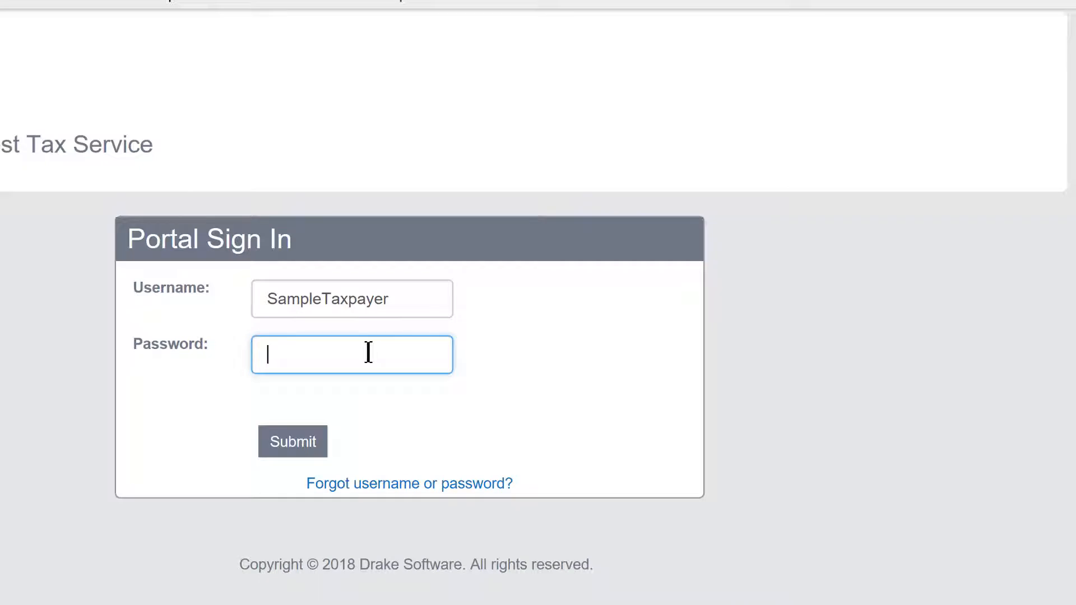
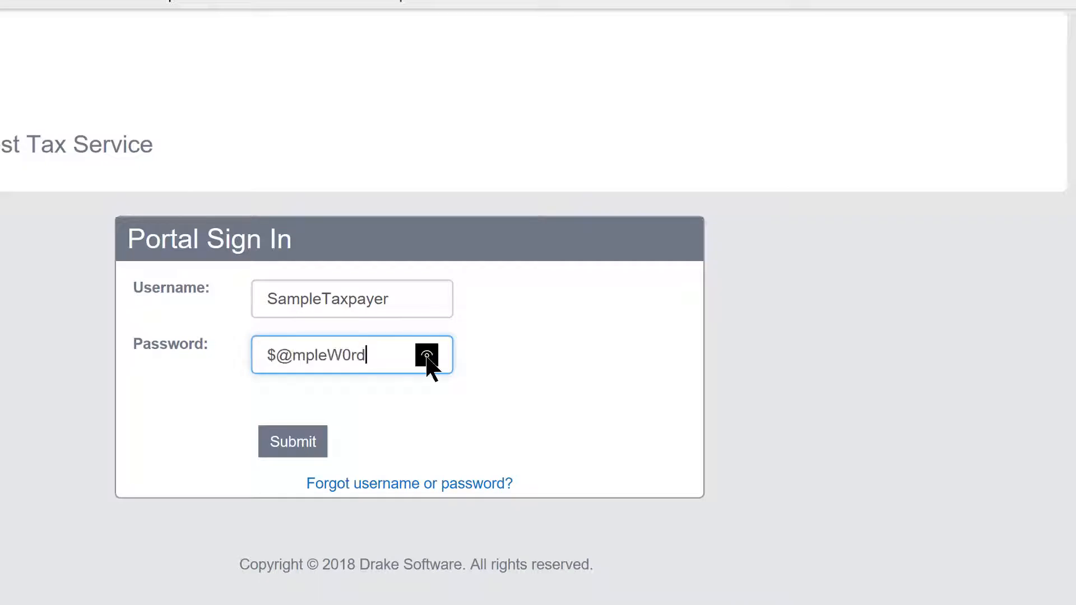
pyautogui.click(426, 357)
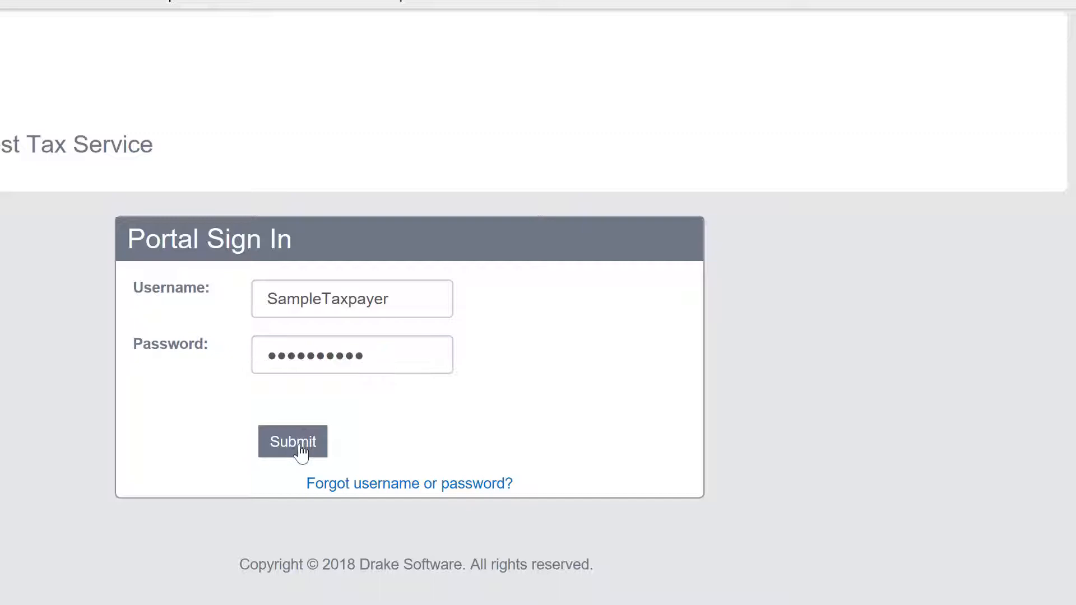
pyautogui.click(293, 442)
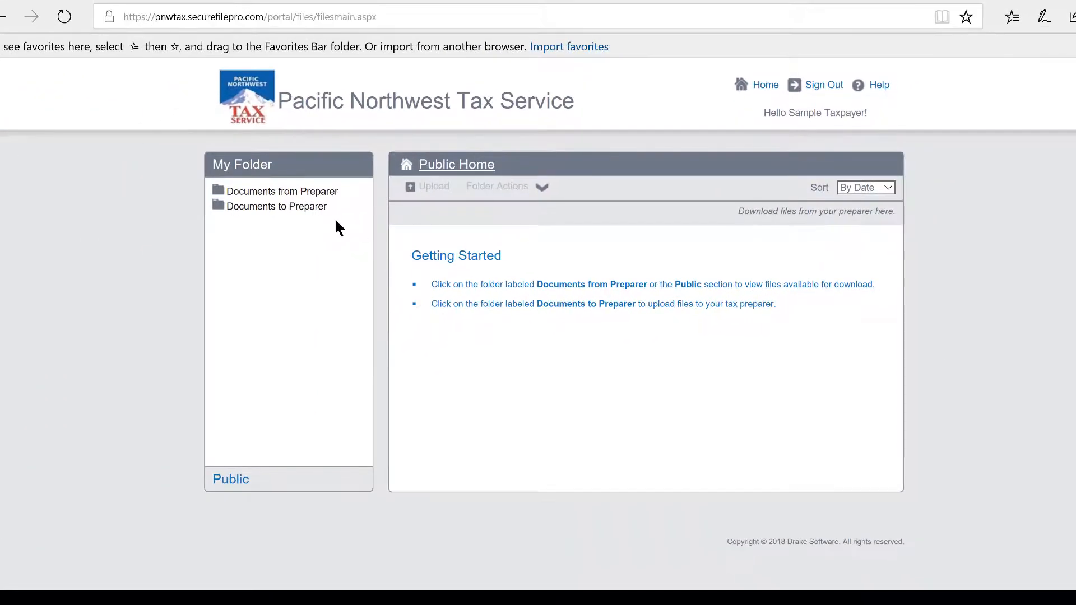
pyautogui.moveTo(332, 237)
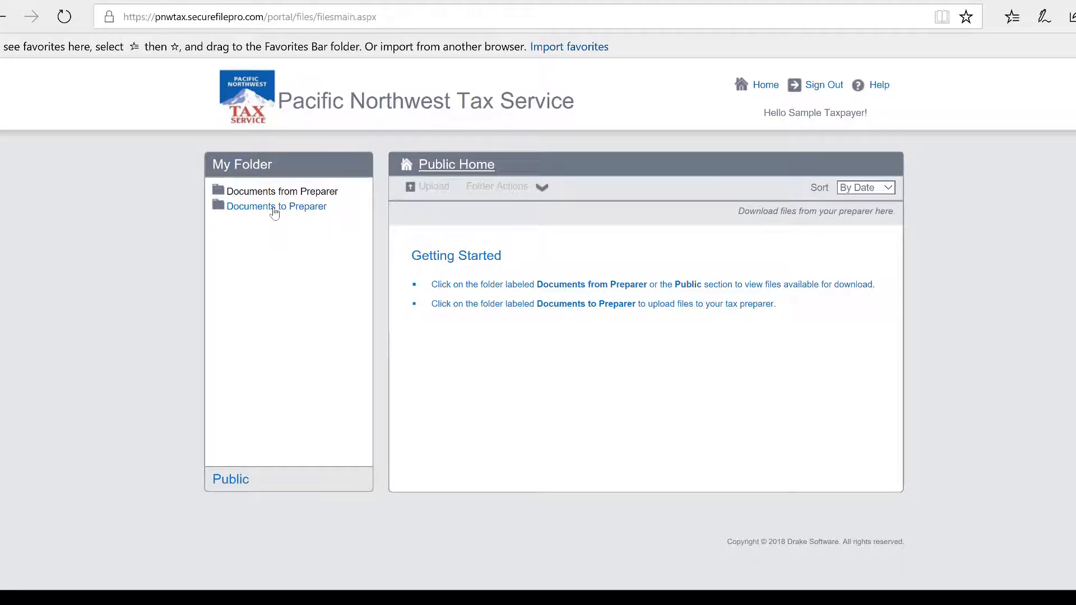
pyautogui.click(276, 207)
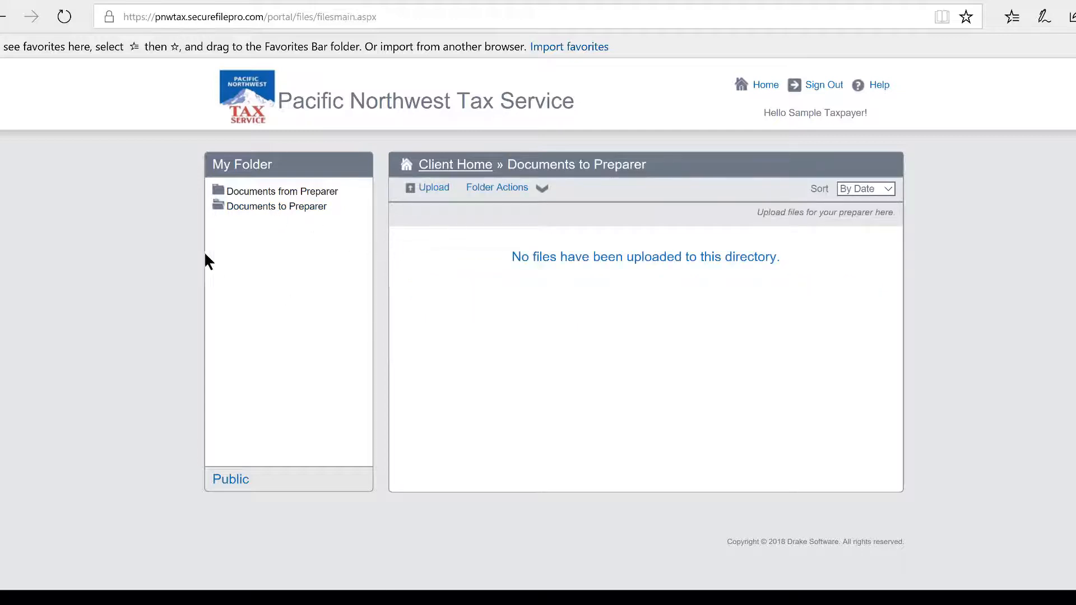
pyautogui.click(432, 188)
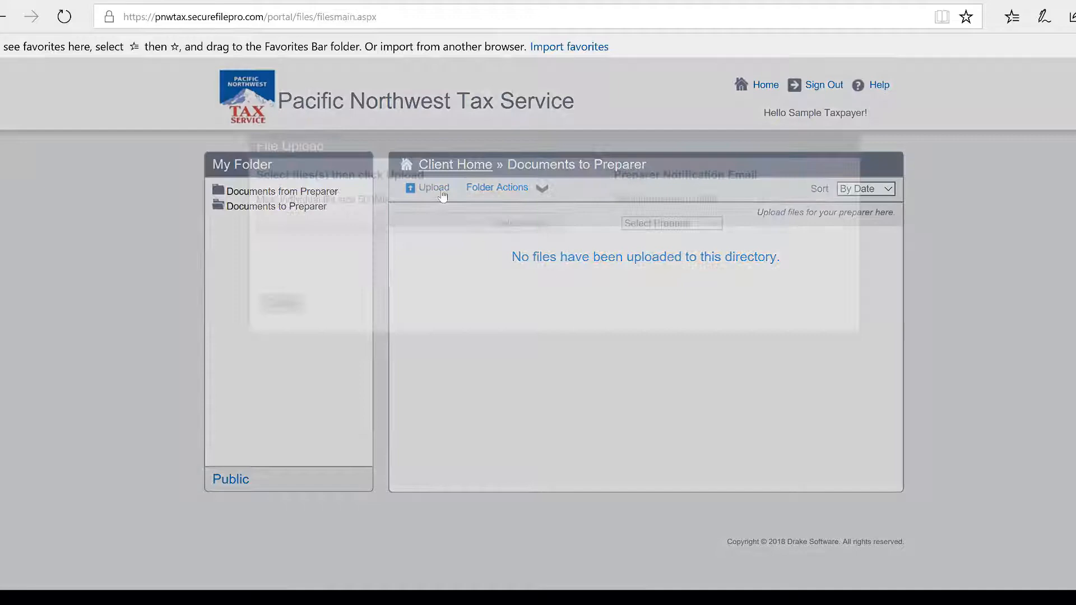
pyautogui.click(427, 187)
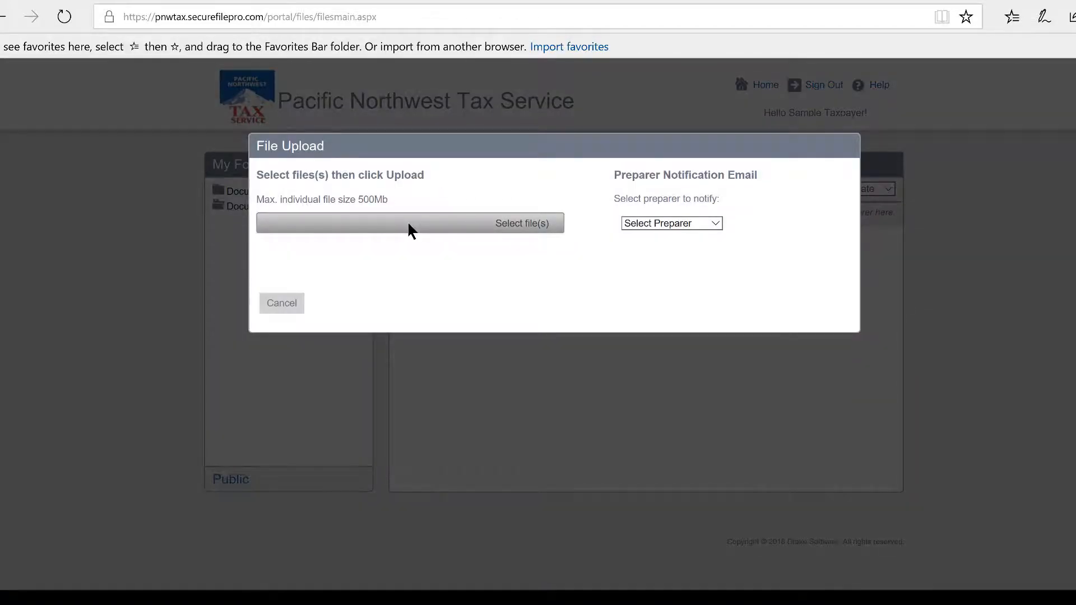
pyautogui.click(409, 222)
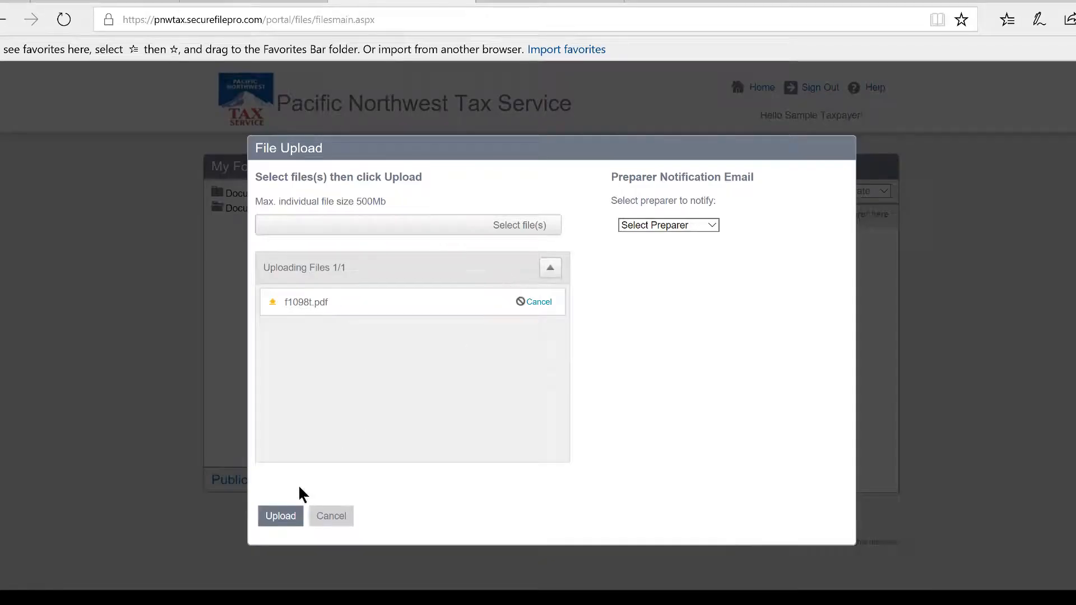
pyautogui.click(667, 224)
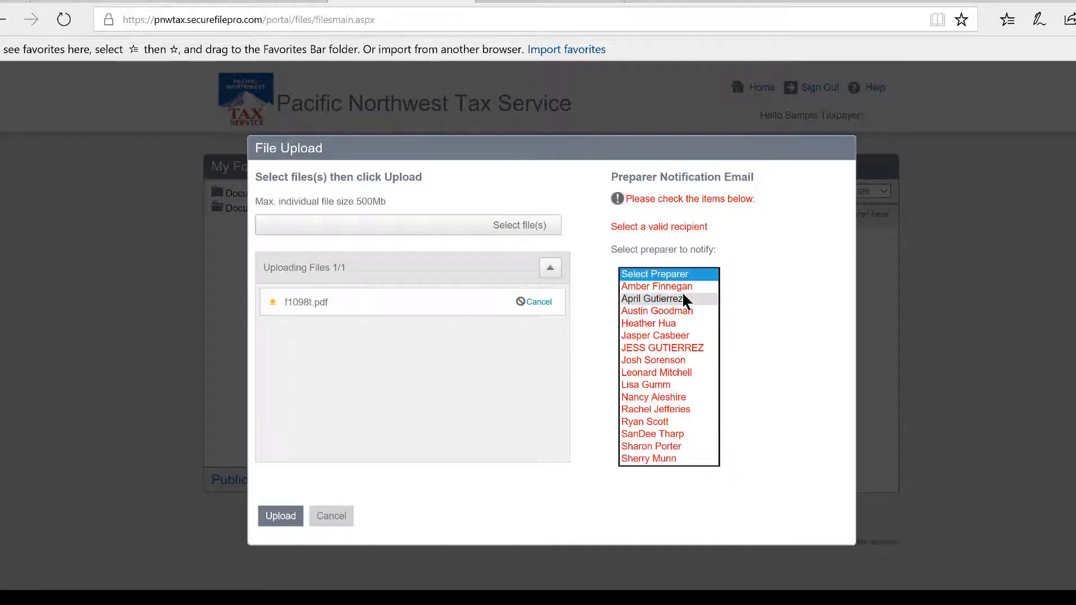
pyautogui.click(665, 299)
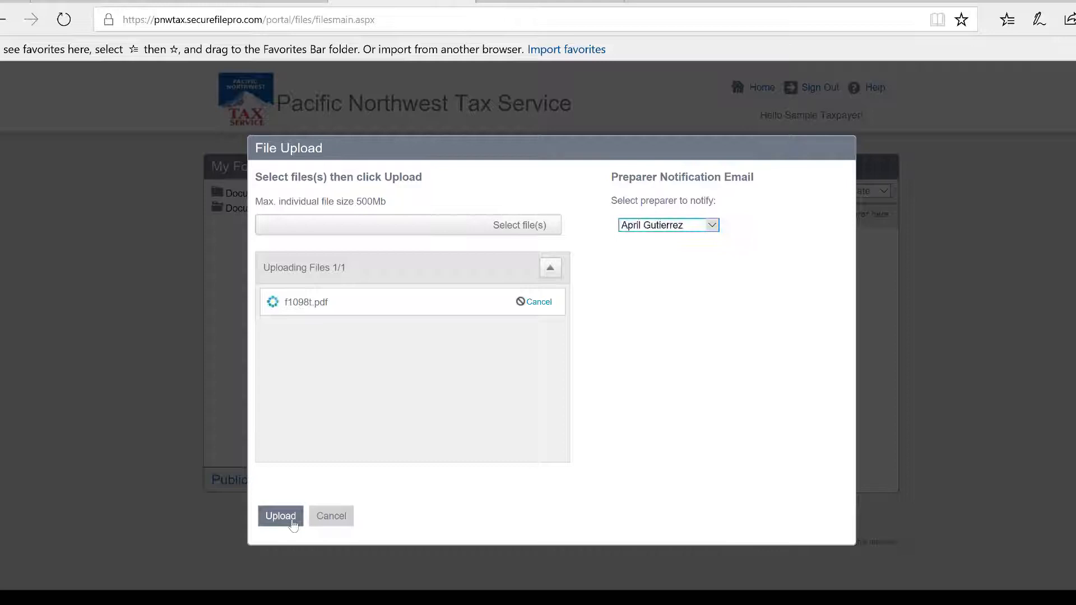
pyautogui.click(281, 516)
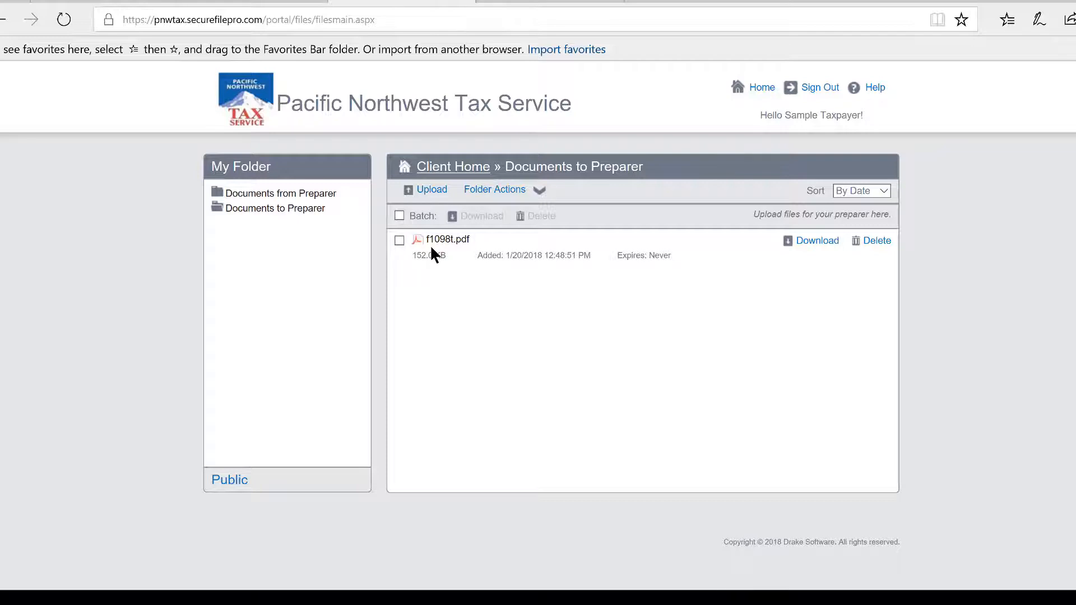
pyautogui.moveTo(716, 246)
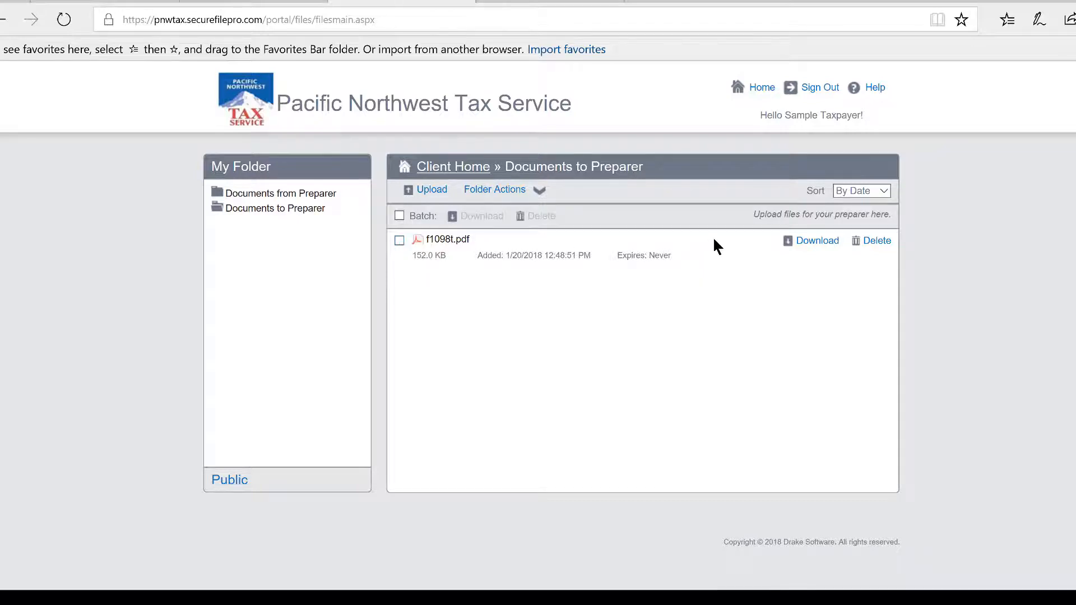
# Download f1098t.pdf, check Documents from Preparer, and return to see its Downloaded timestamp.
pyautogui.click(399, 240)
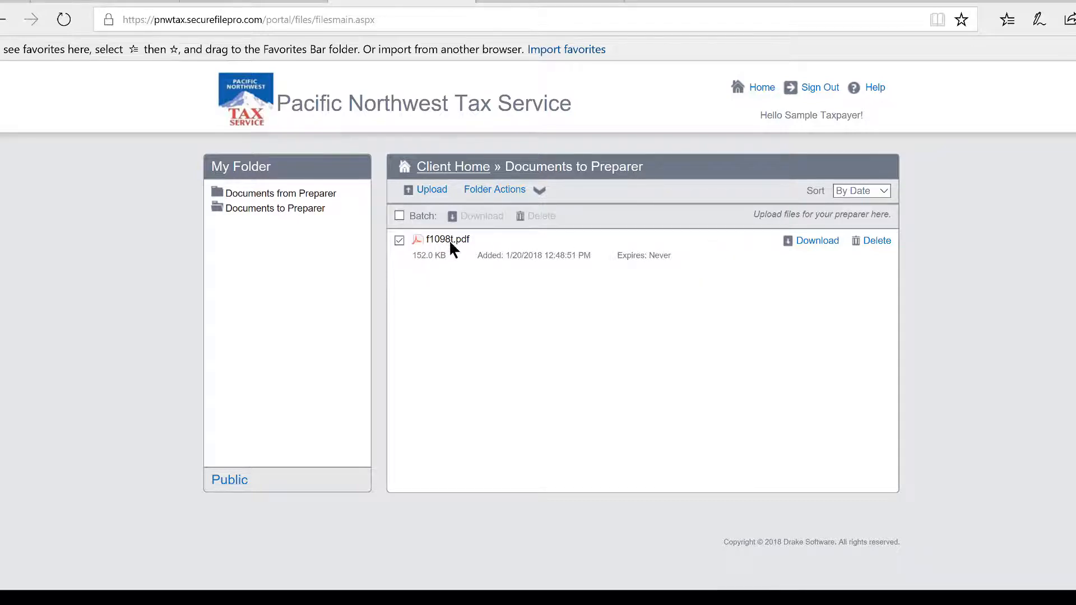
pyautogui.click(818, 240)
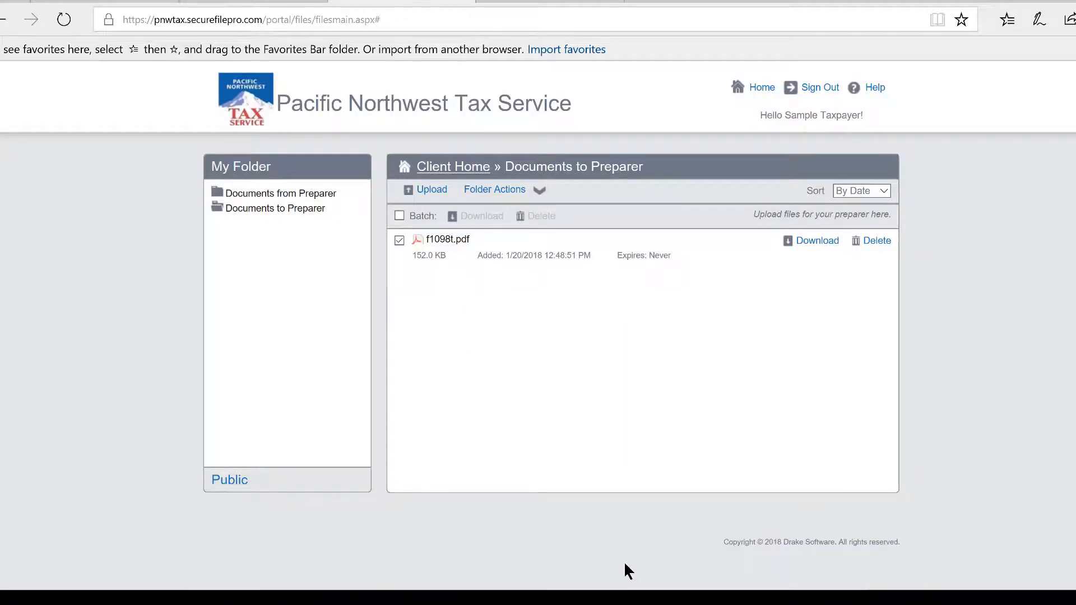
pyautogui.moveTo(592, 485)
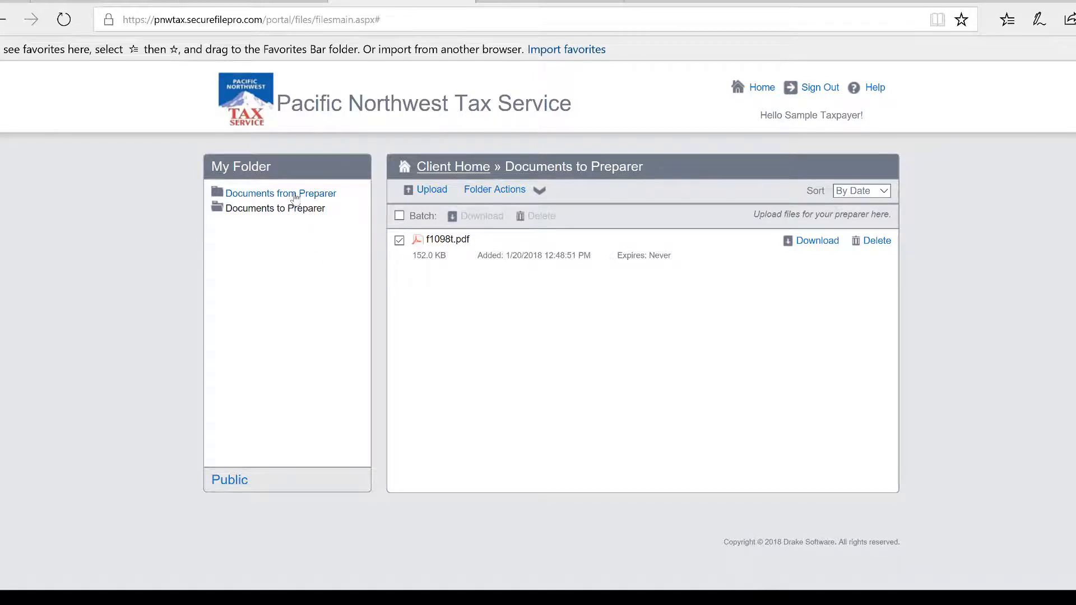
pyautogui.moveTo(281, 203)
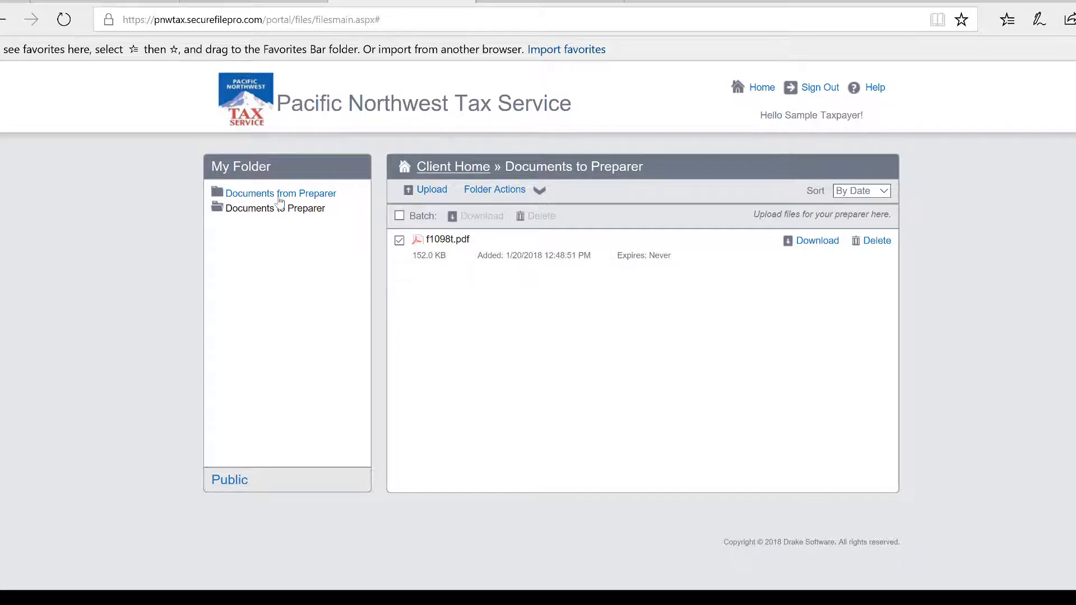
pyautogui.click(280, 193)
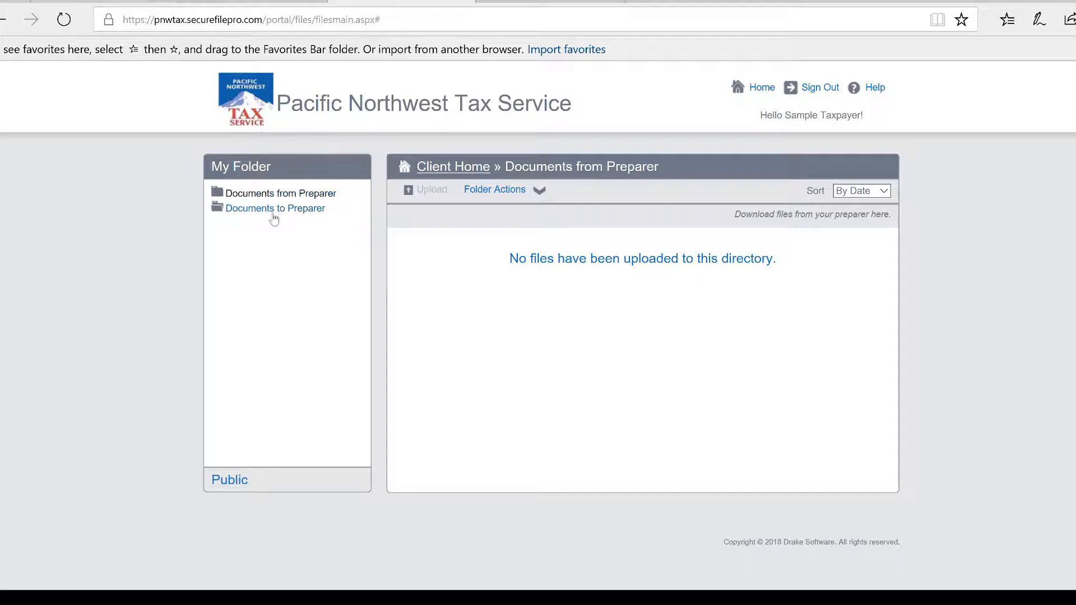
pyautogui.click(274, 208)
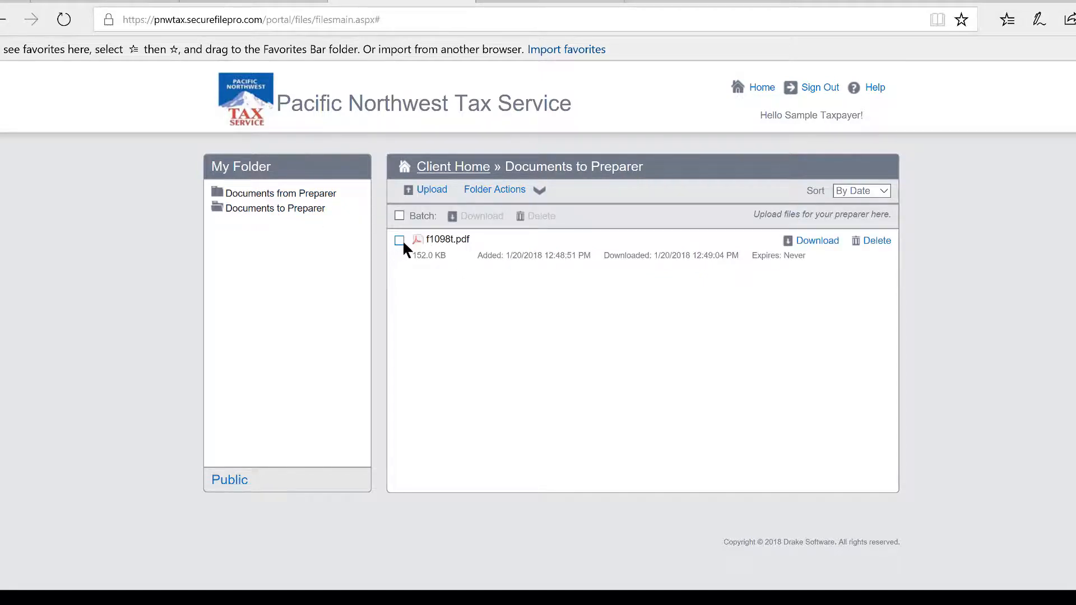
pyautogui.moveTo(549, 350)
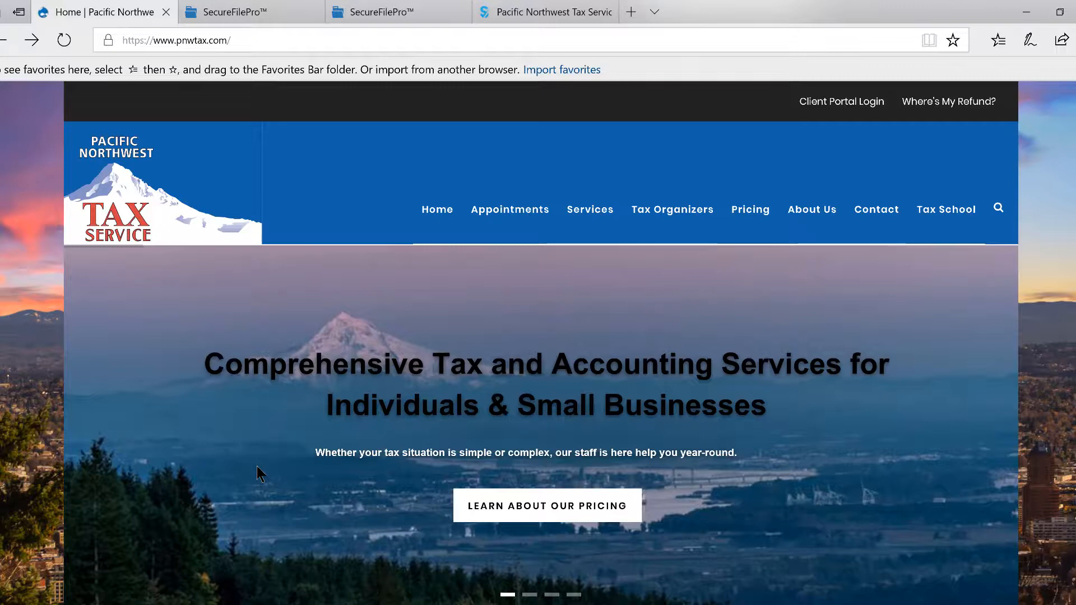
pyautogui.moveTo(837, 110)
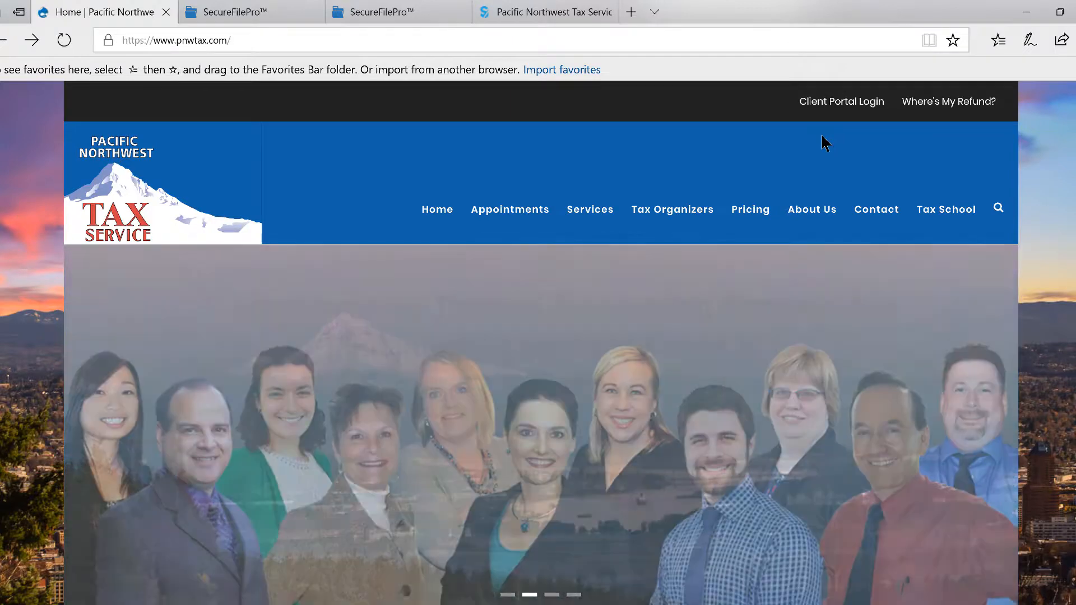
pyautogui.click(589, 210)
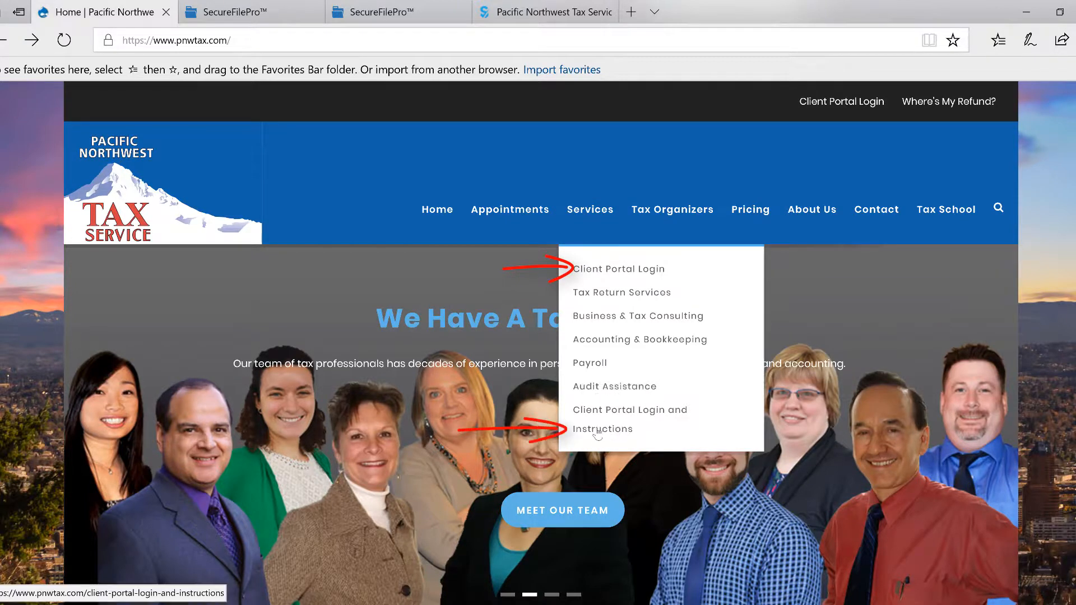
pyautogui.click(629, 418)
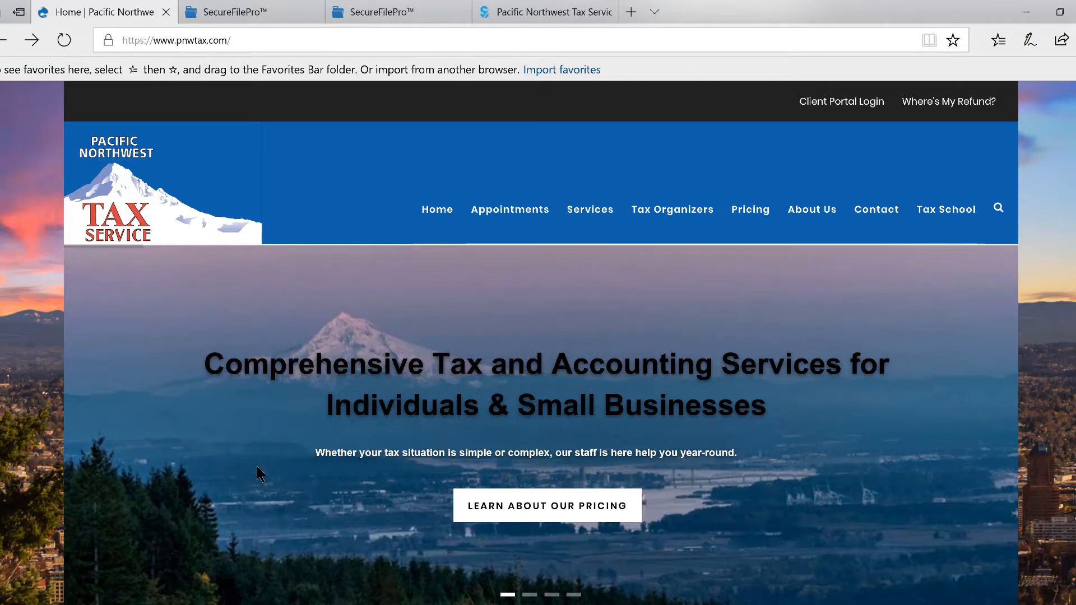
pyautogui.moveTo(836, 118)
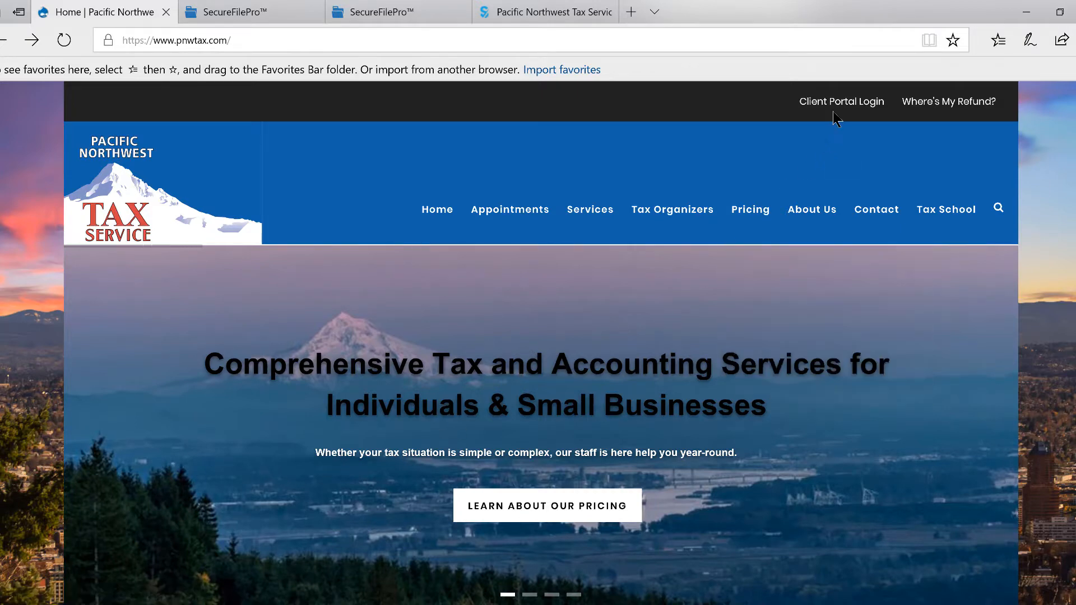